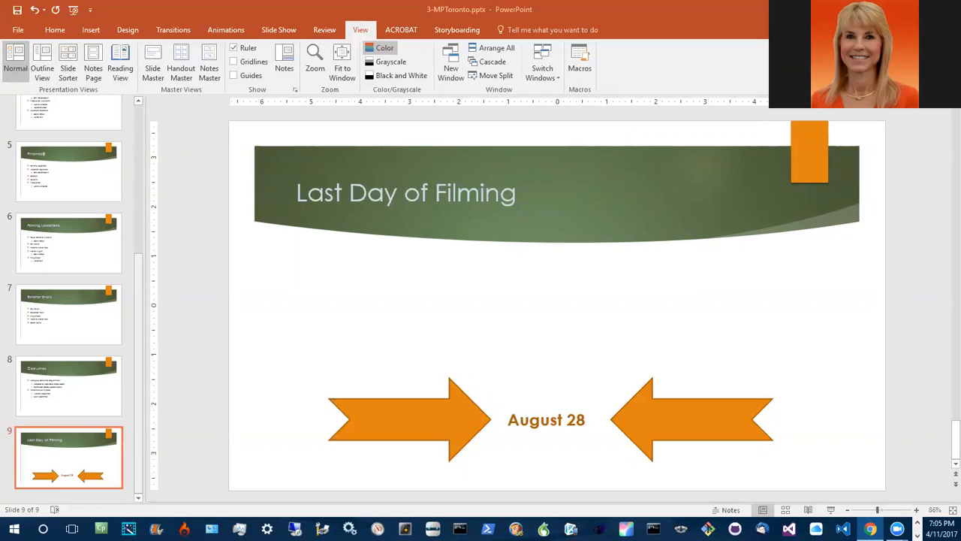
pyautogui.moveTo(254, 388)
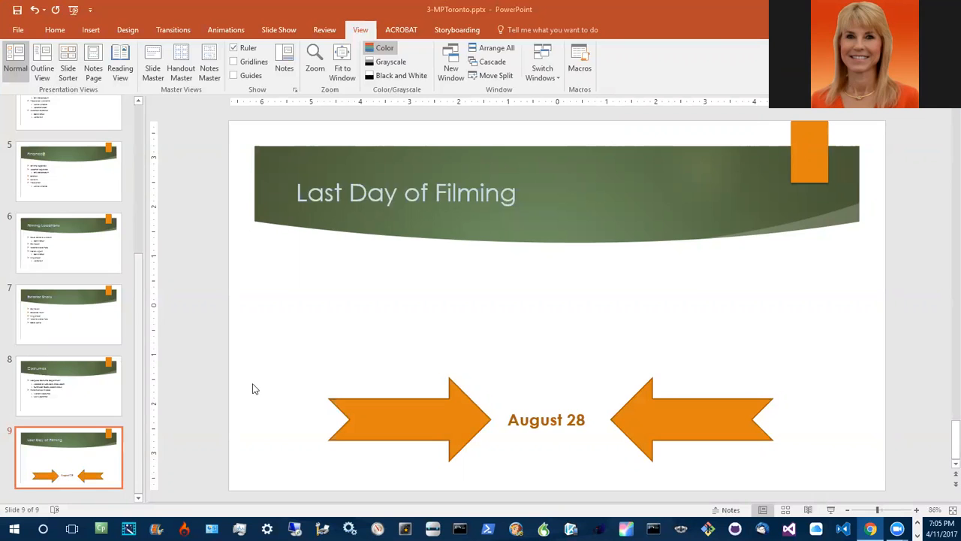
pyautogui.moveTo(159, 319)
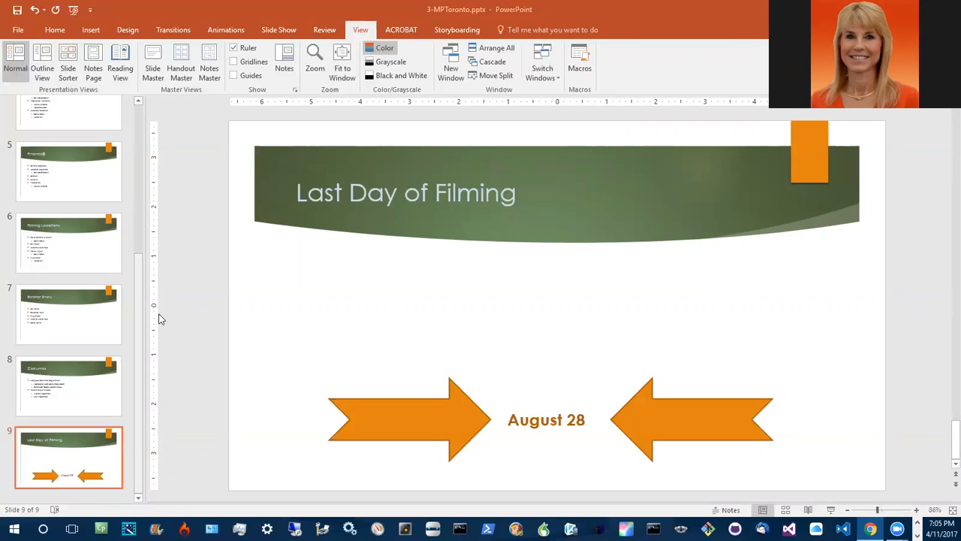
# - Select slide 8, Costumes, in the slide thumbnail pane
pyautogui.click(69, 386)
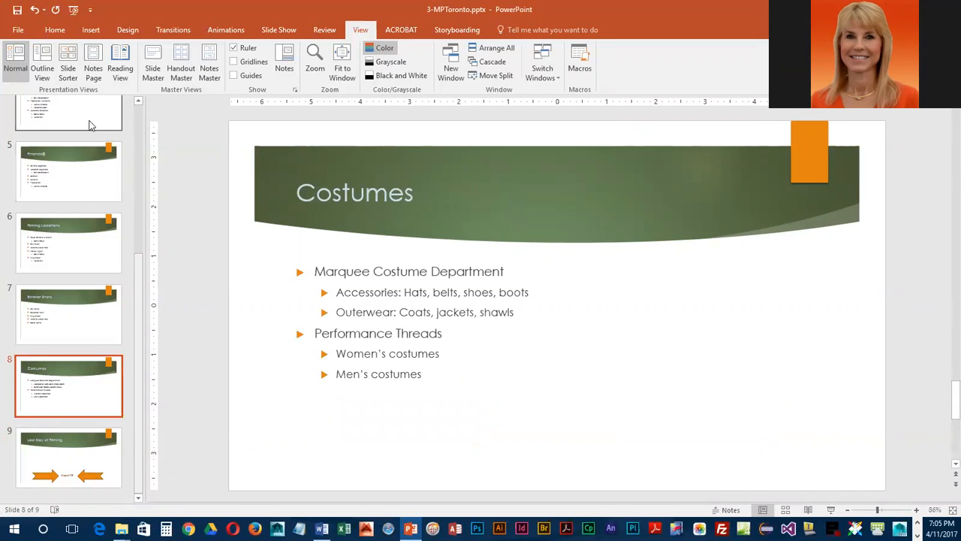
# - Add a new slide from the Home tab and type 'Timeline' as its title
pyautogui.click(54, 30)
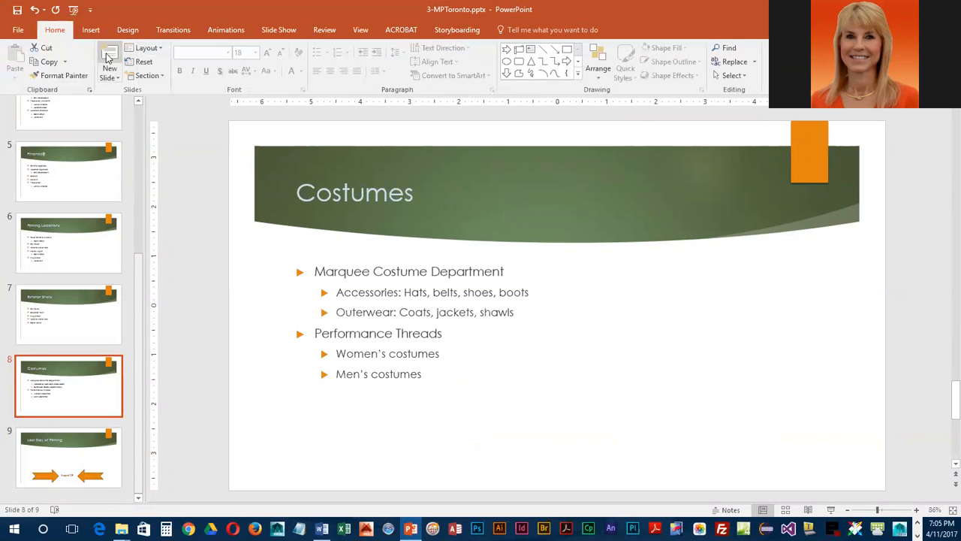
pyautogui.moveTo(109, 62)
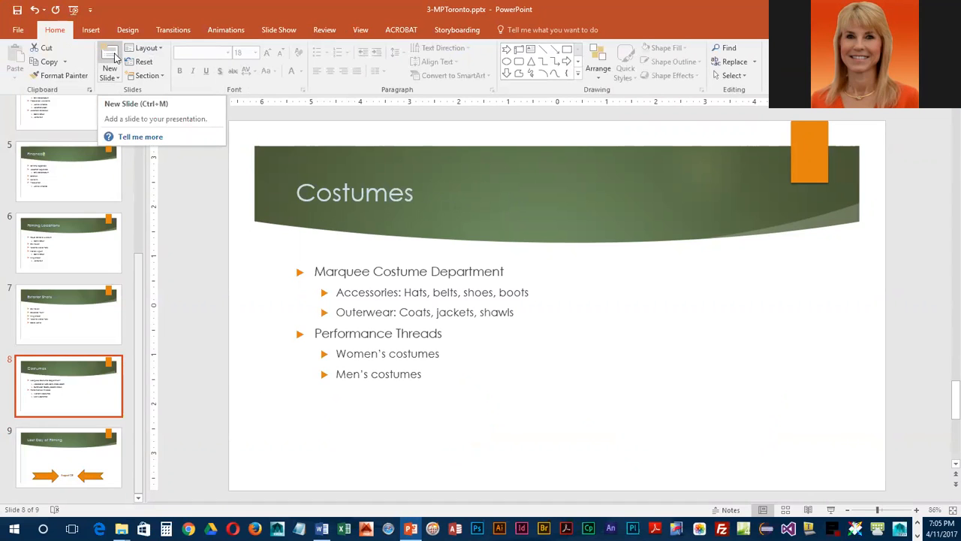
pyautogui.click(109, 67)
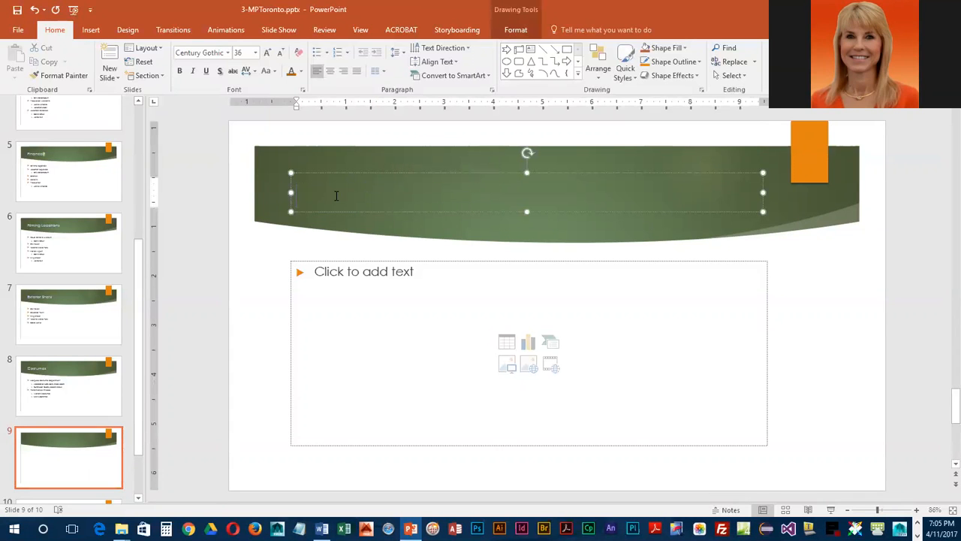
pyautogui.write('Timeline')
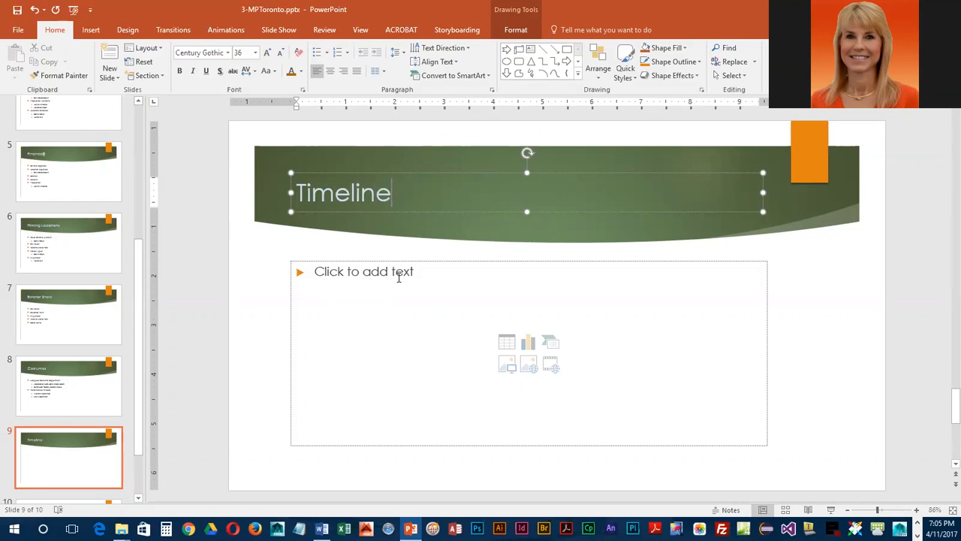
pyautogui.moveTo(507, 341)
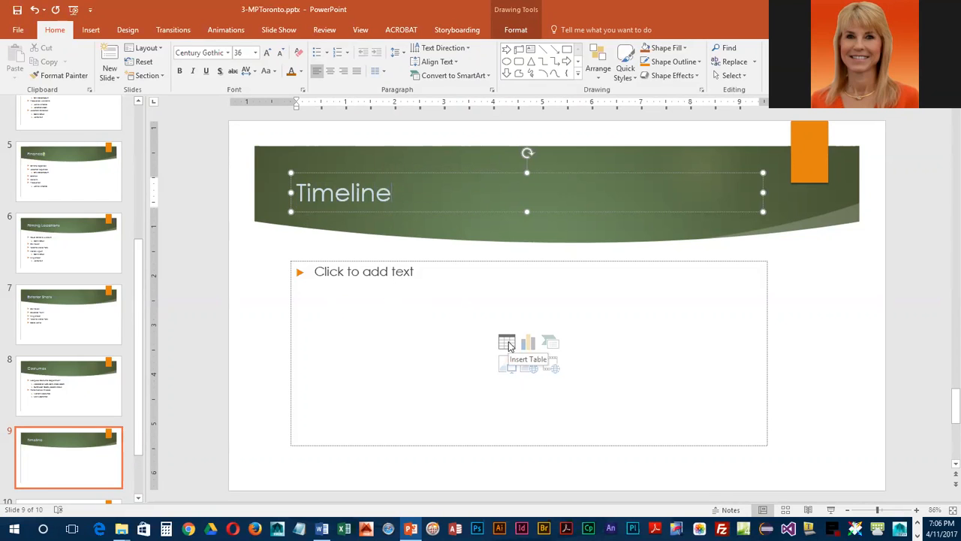
# - Insert a 2-column, 9-row table through the content placeholder's table icon
pyautogui.click(507, 342)
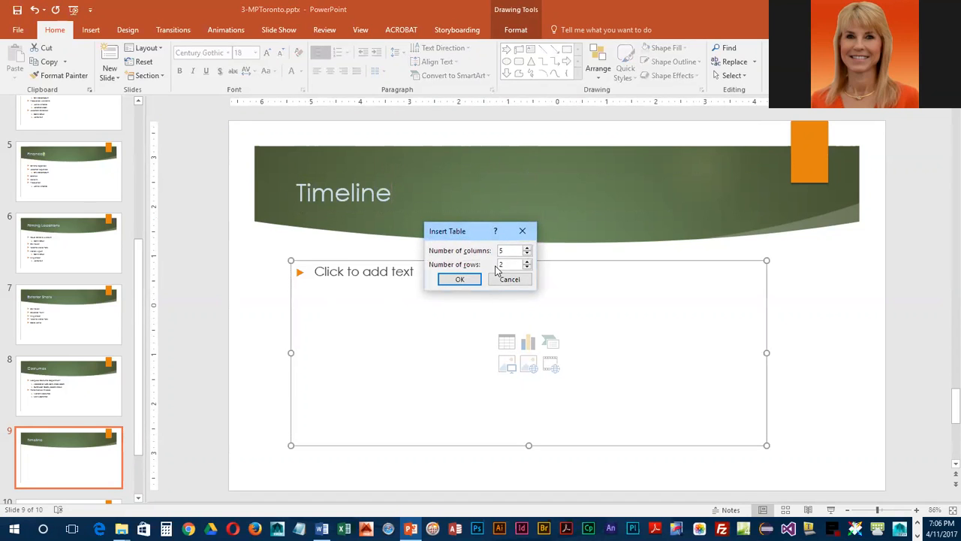
pyautogui.click(527, 253)
pyautogui.write('9')
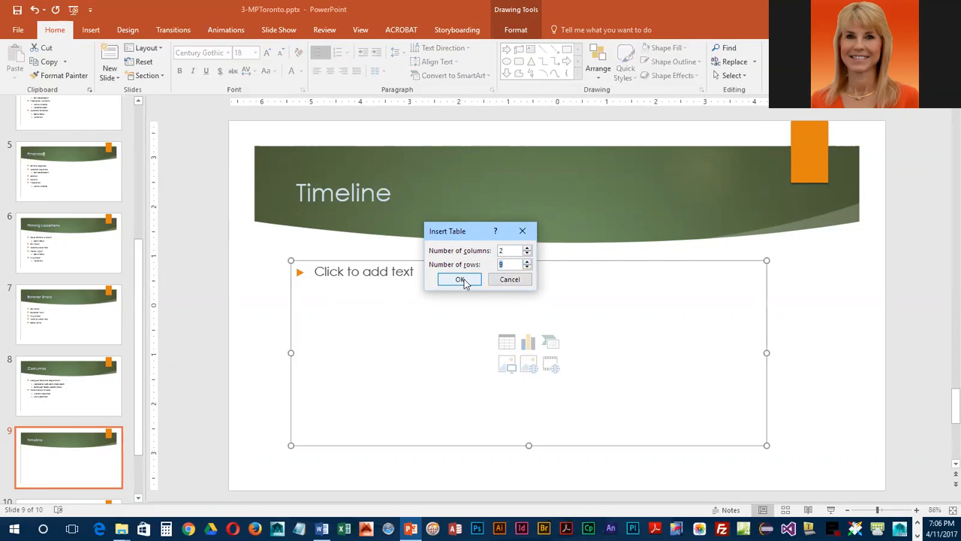
pyautogui.click(461, 279)
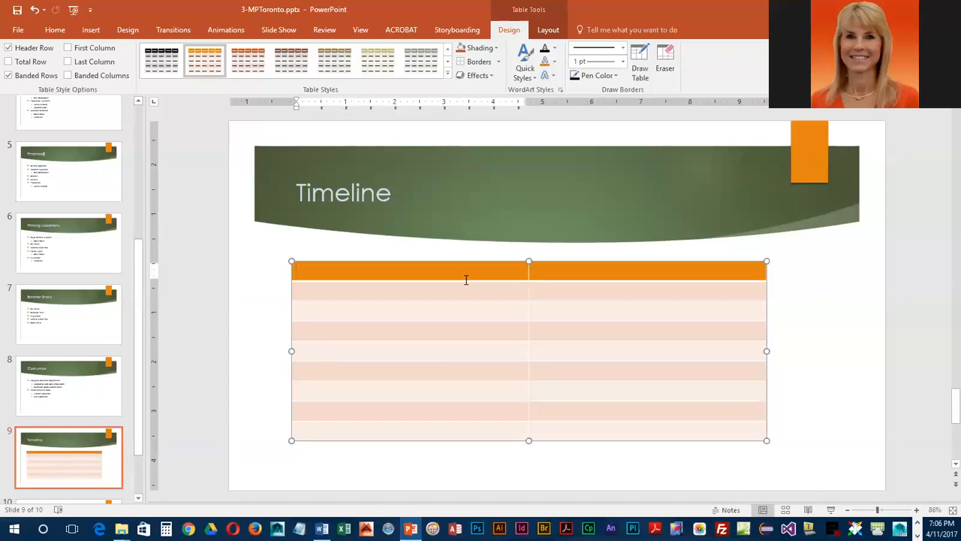
pyautogui.moveTo(256, 103)
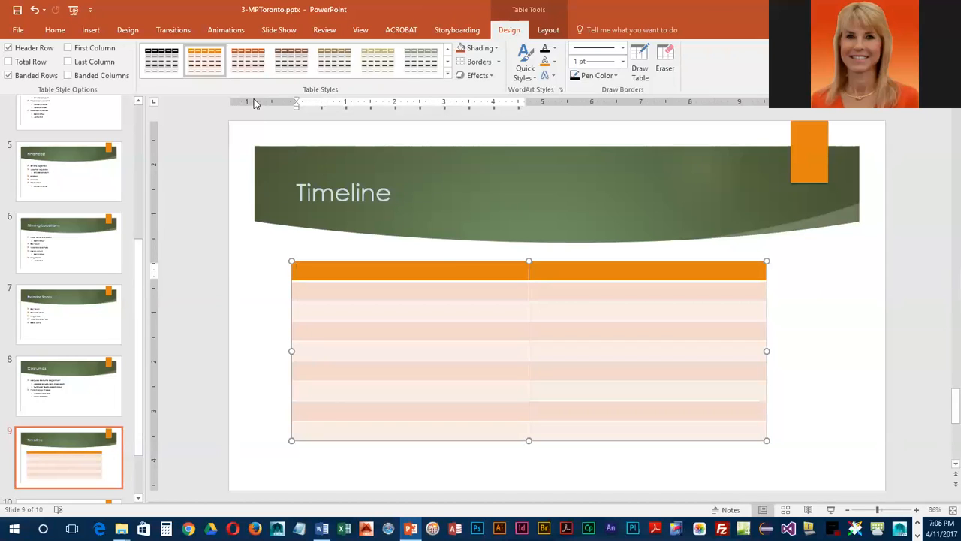
# - Confirm the Ruler option is checked on the View tab
pyautogui.click(361, 29)
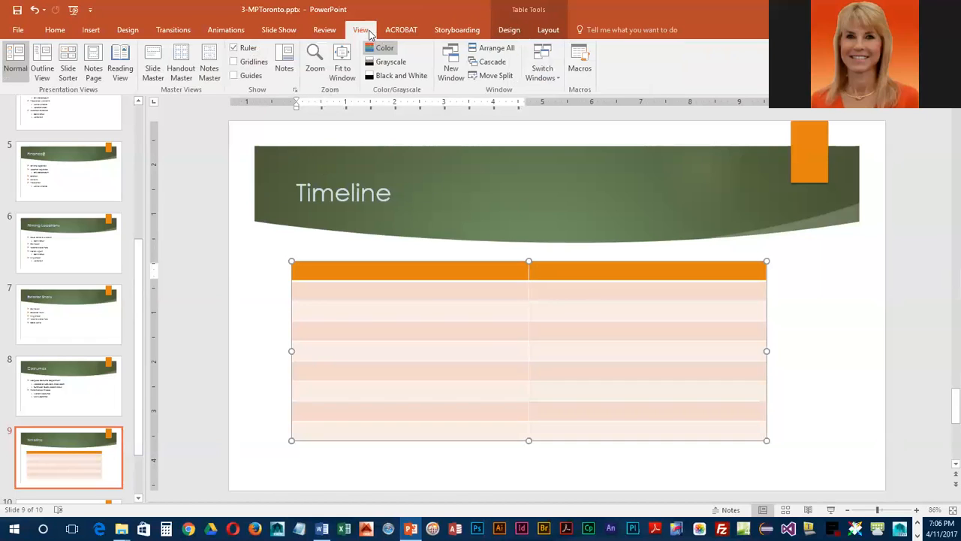
pyautogui.moveTo(234, 48)
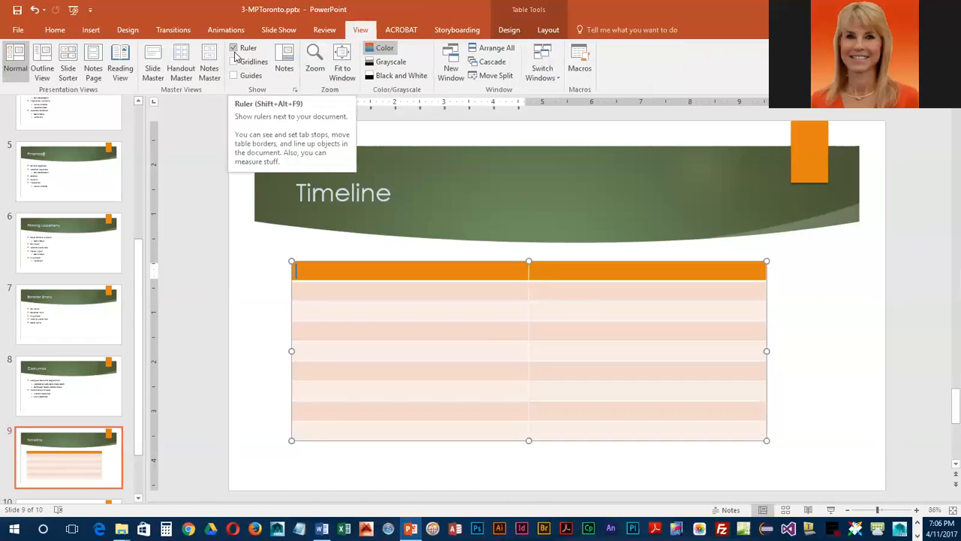
pyautogui.moveTo(570, 109)
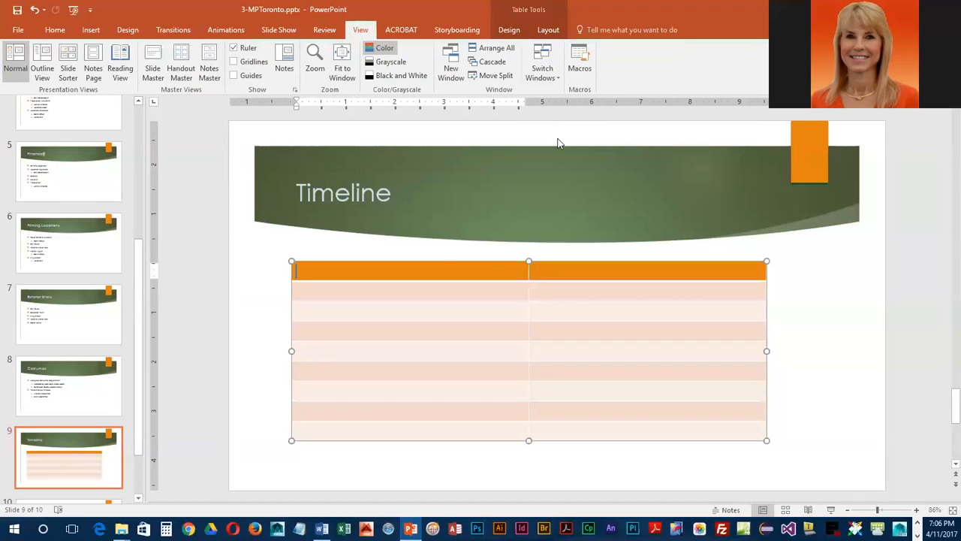
pyautogui.moveTo(531, 253)
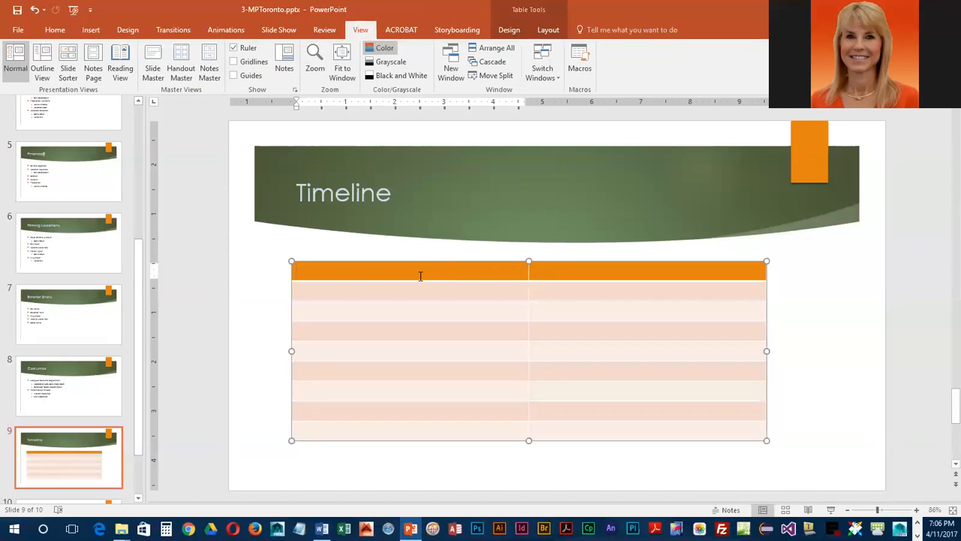
pyautogui.moveTo(541, 268)
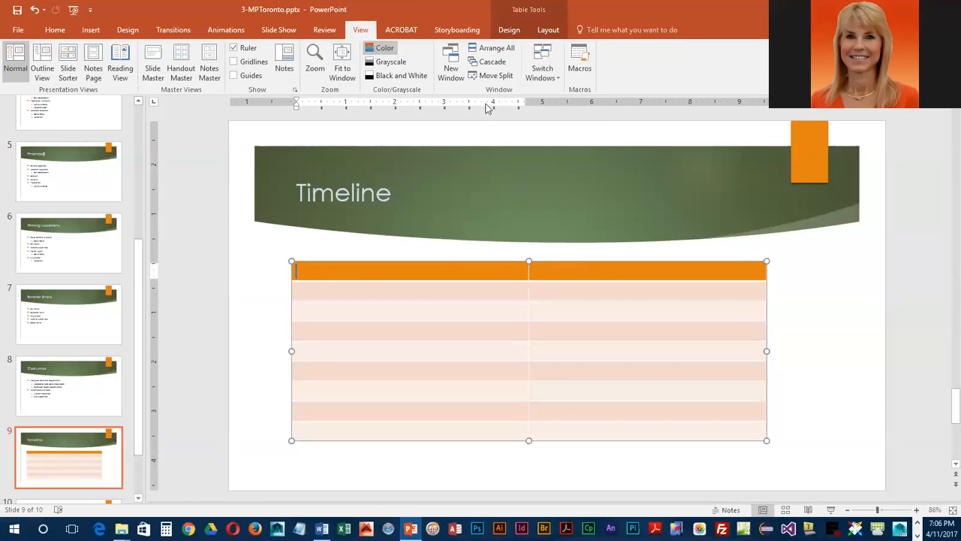
pyautogui.moveTo(529, 251)
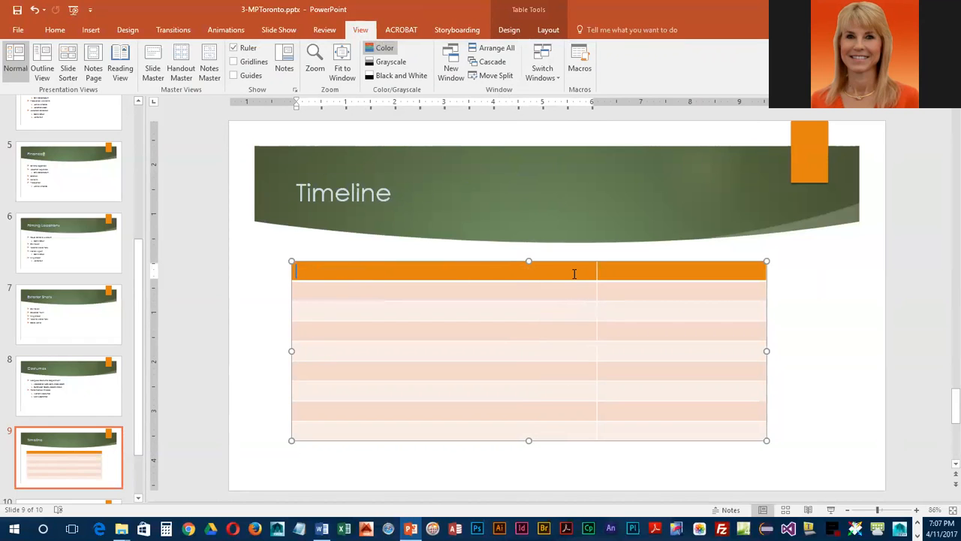
pyautogui.write('Activity')
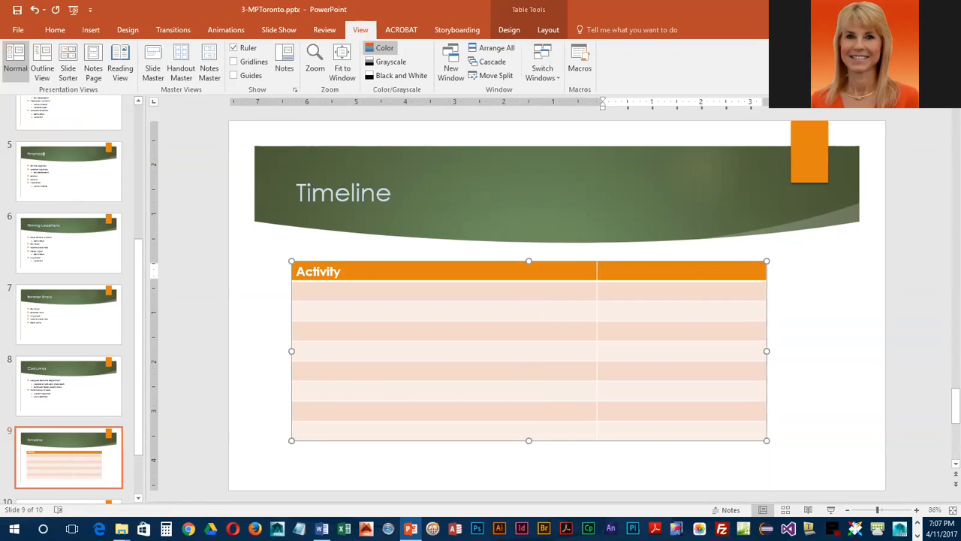
pyautogui.write('Date')
pyautogui.click(444, 291)
pyautogui.write('O')
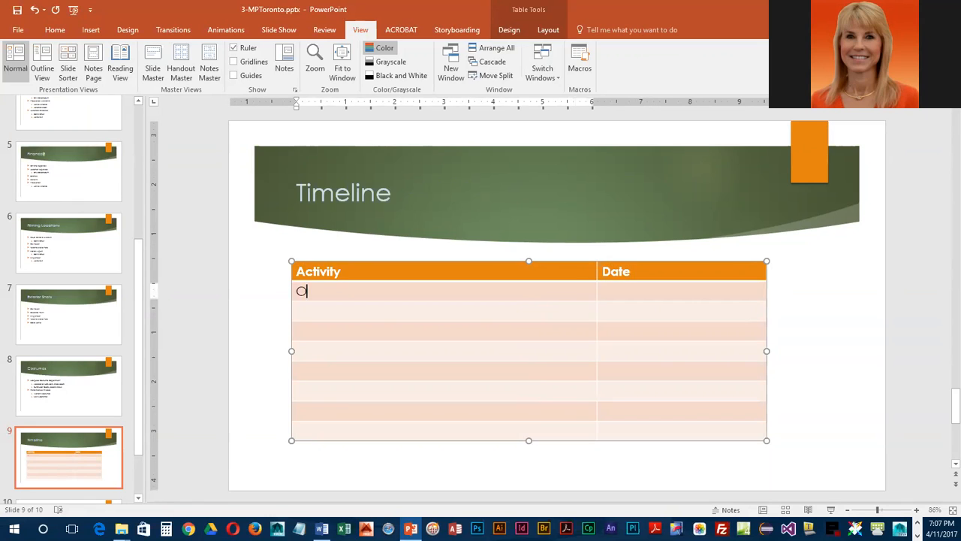
pyautogui.write('pen')
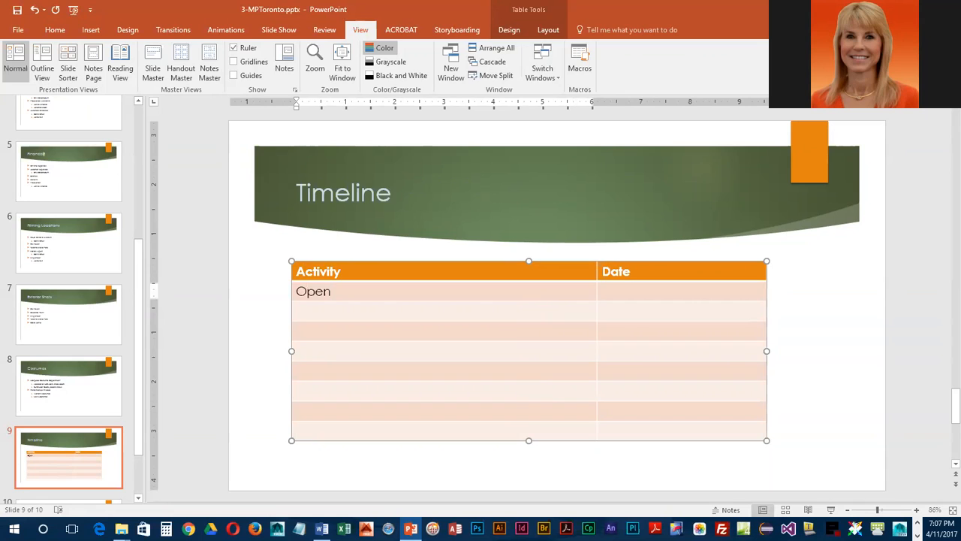
pyautogui.write('Toro')
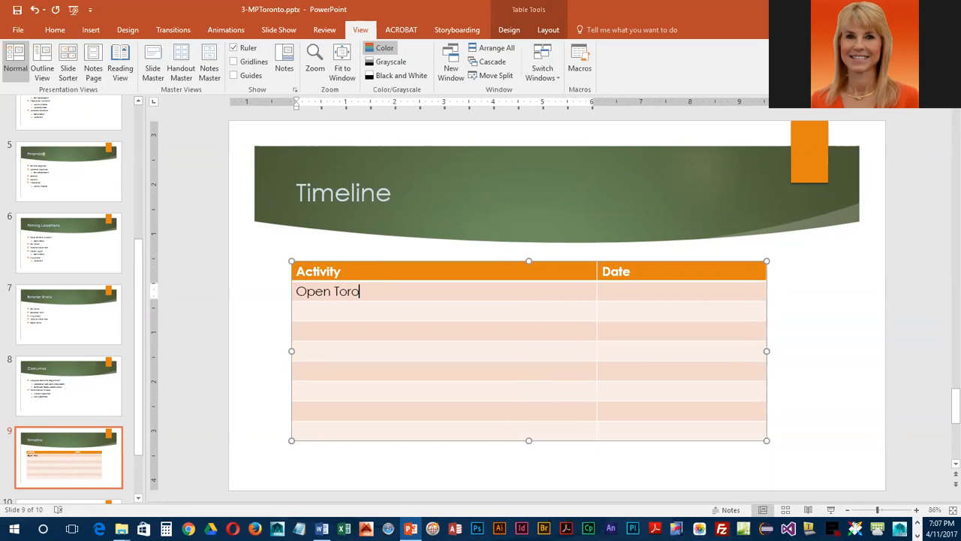
pyautogui.write('nto Offic')
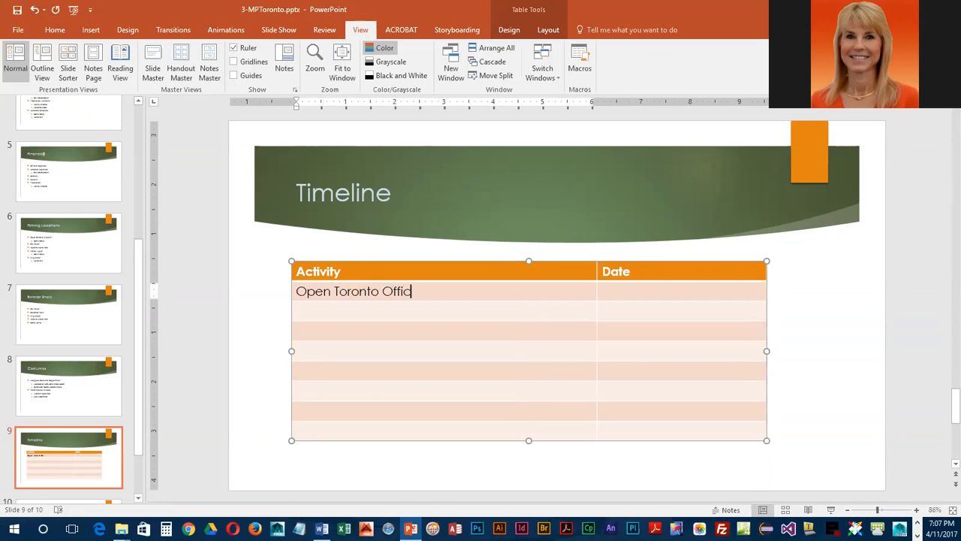
pyautogui.write('Mo')
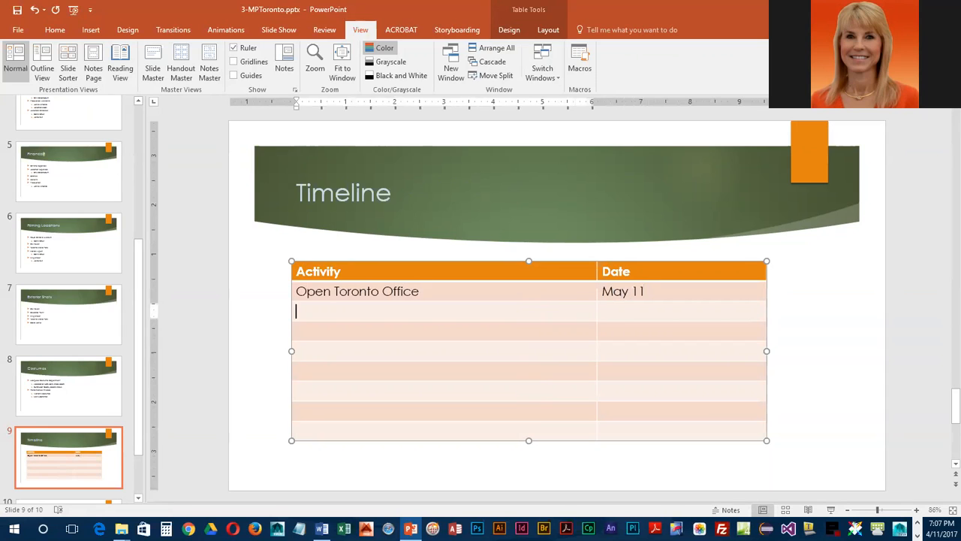
pyautogui.write('COstume Delivery')
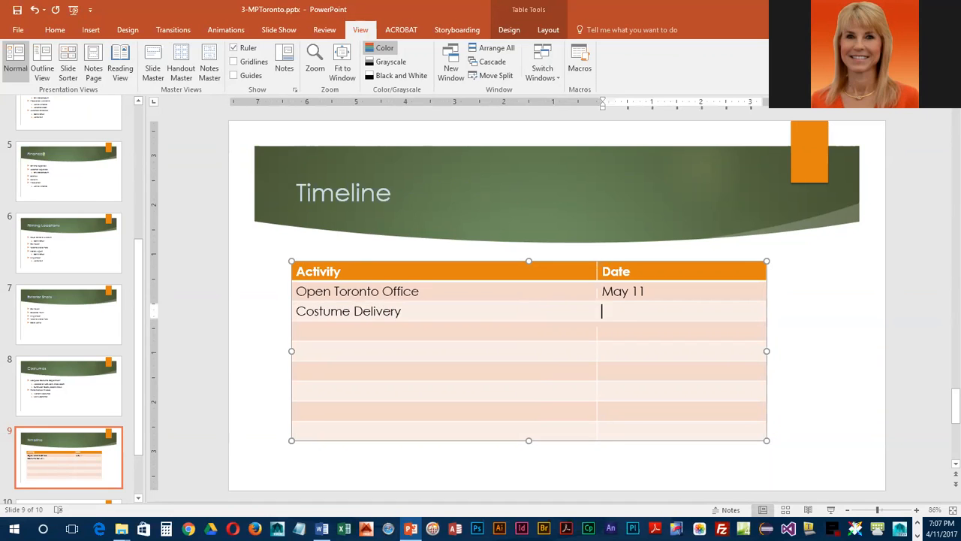
pyautogui.write('July 6')
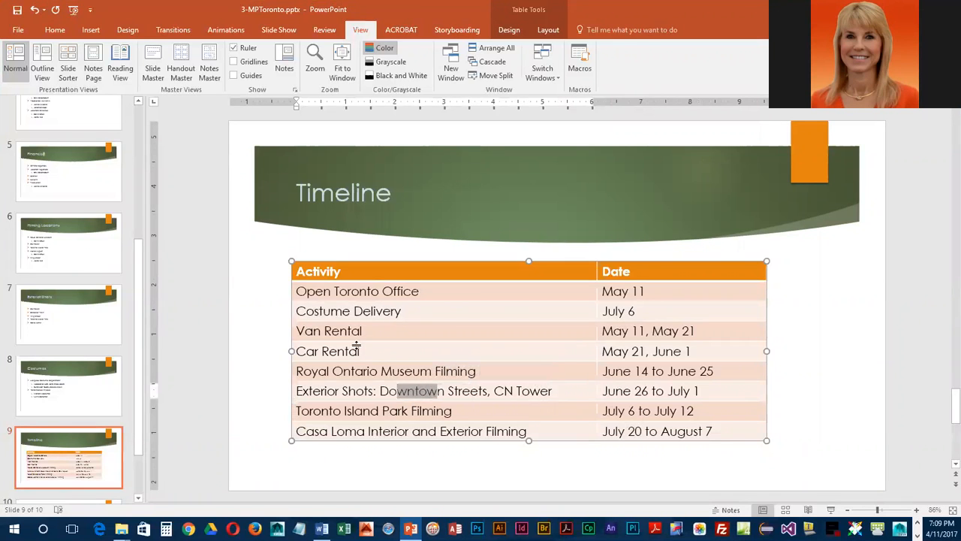
pyautogui.moveTo(586, 304)
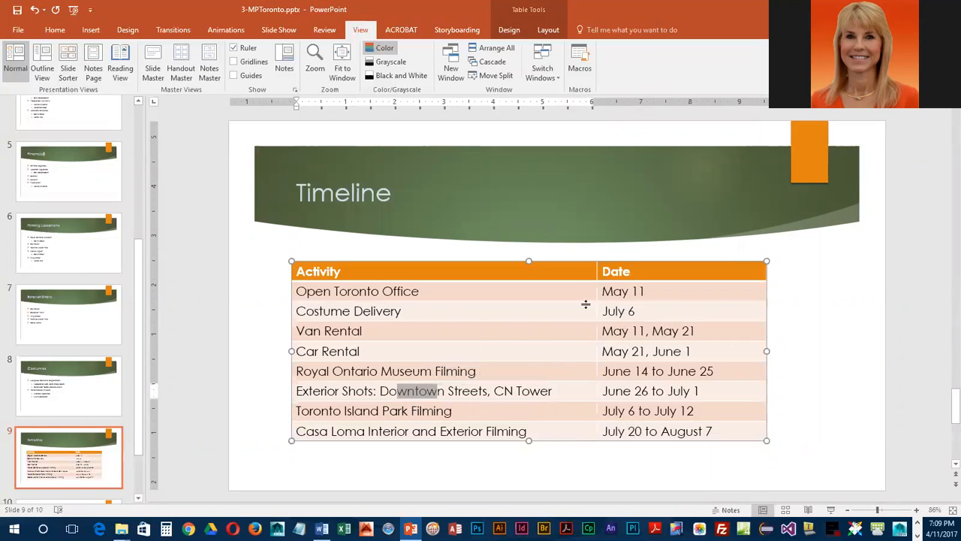
pyautogui.moveTo(420, 356)
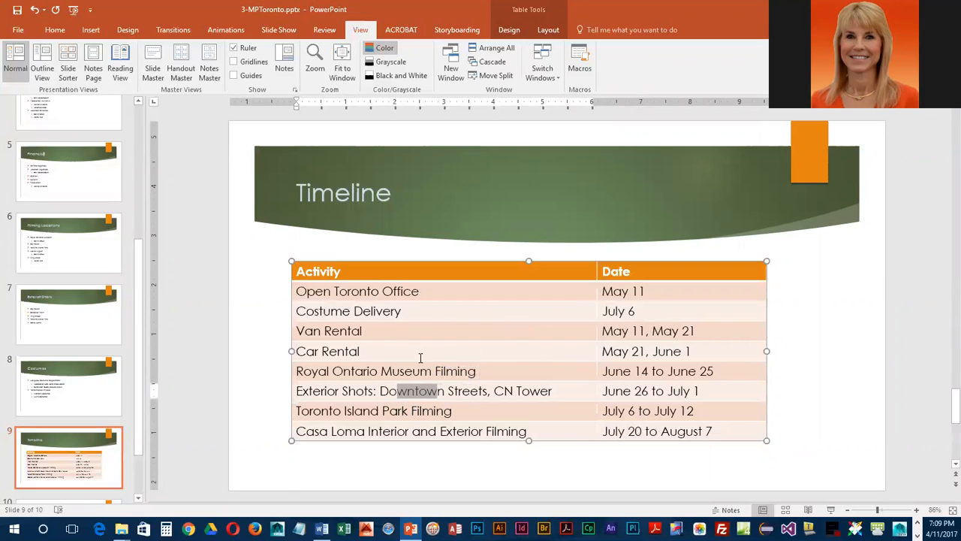
pyautogui.moveTo(436, 343)
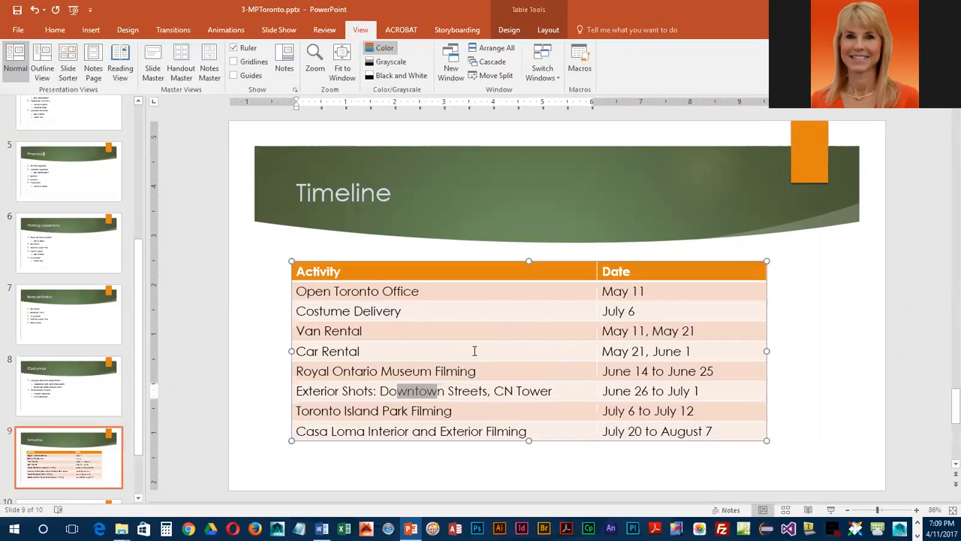
pyautogui.moveTo(712, 464)
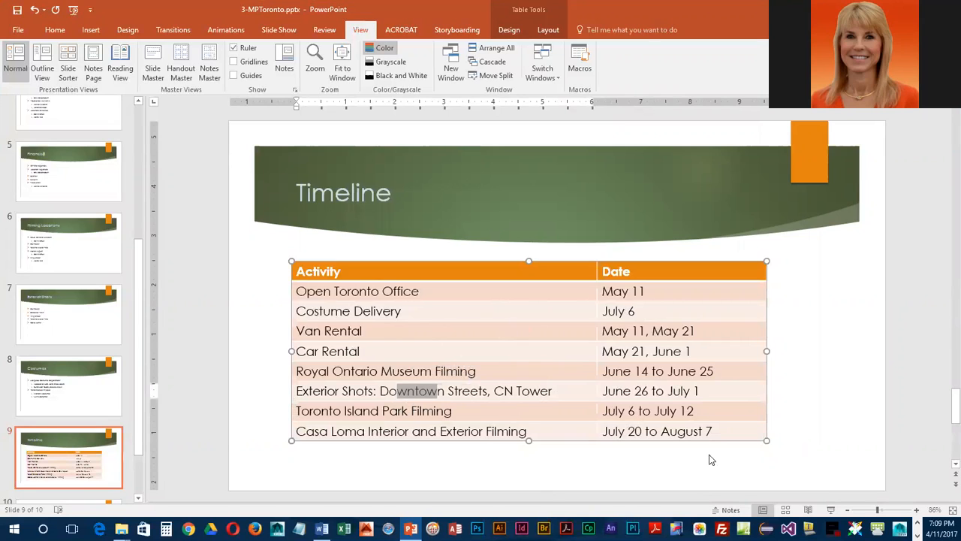
pyautogui.click(509, 29)
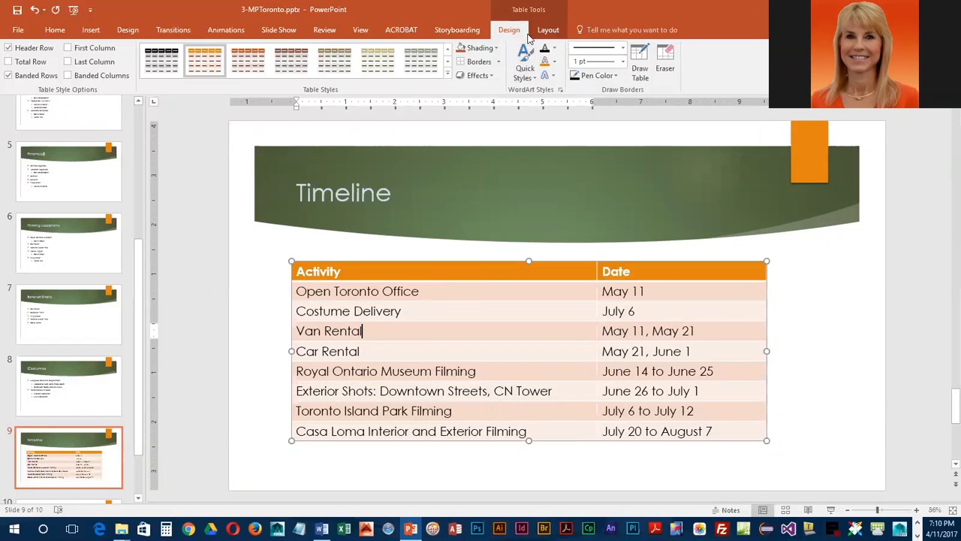
pyautogui.moveTo(525, 60)
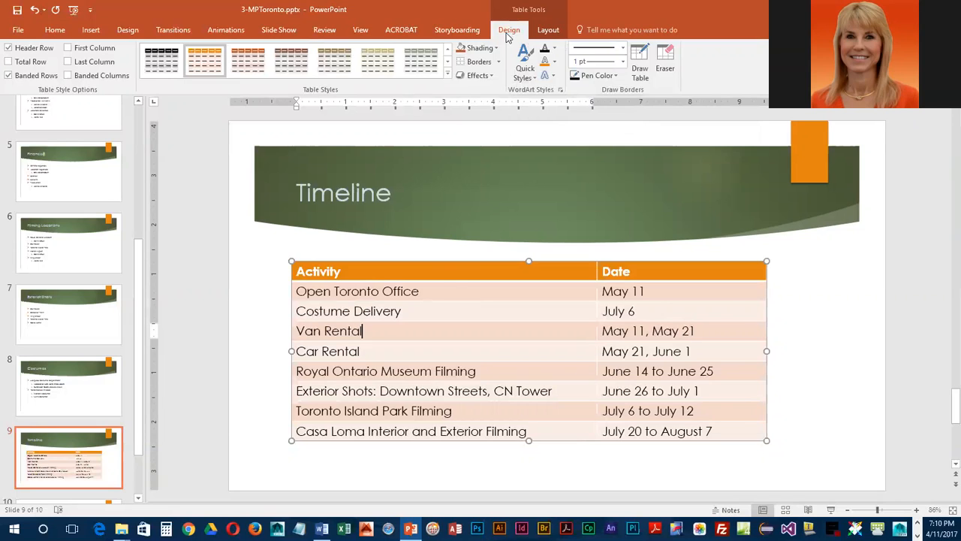
pyautogui.moveTo(454, 80)
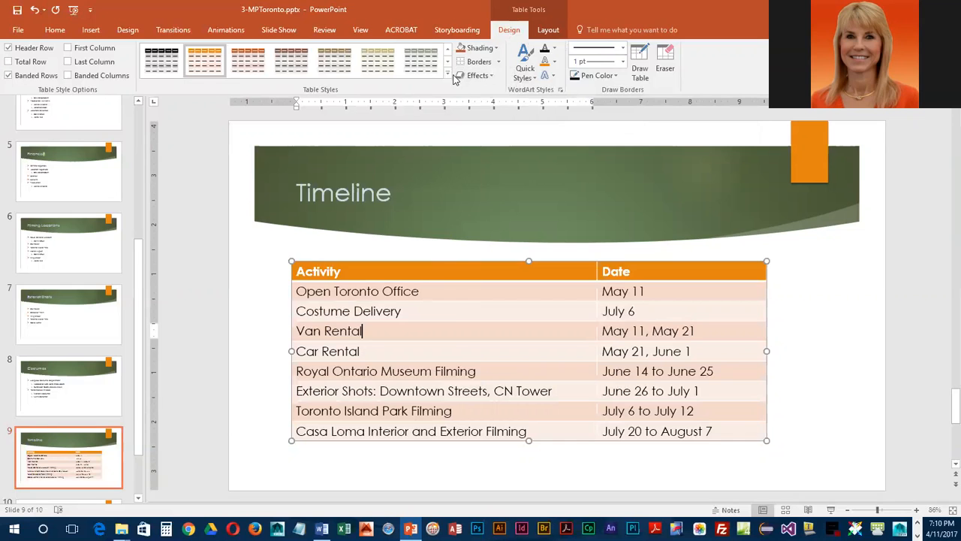
# - Apply the orange Medium Style 2 – Accent table style from the Table Styles gallery
pyautogui.click(448, 75)
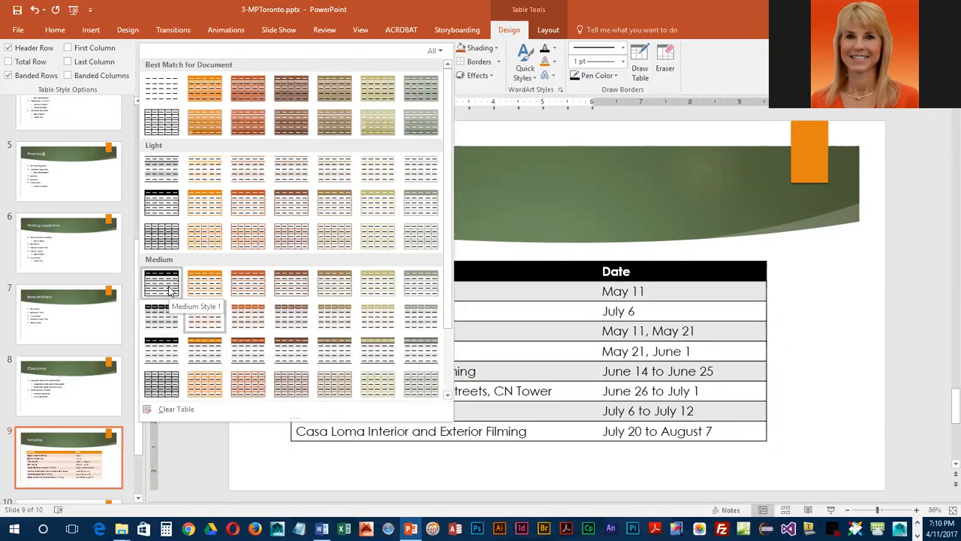
pyautogui.click(204, 283)
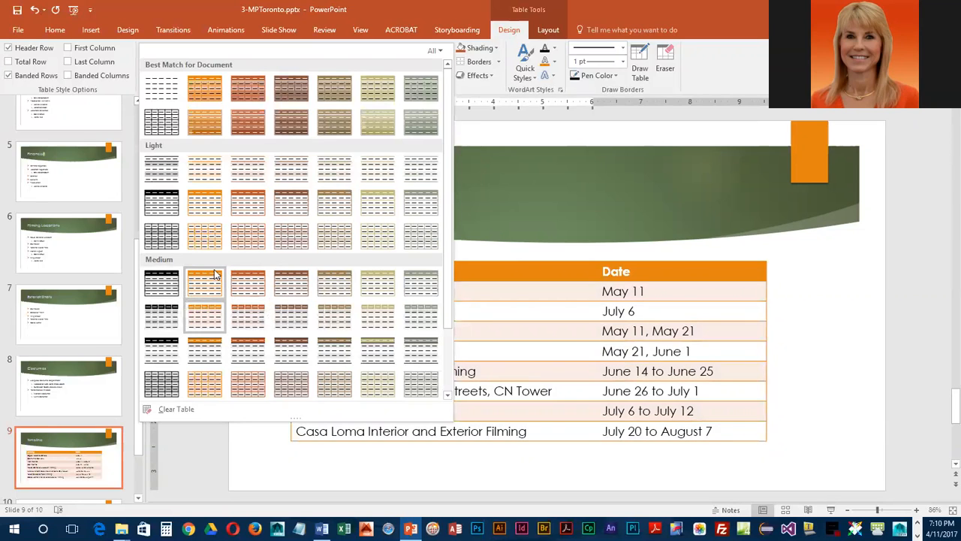
pyautogui.moveTo(209, 284)
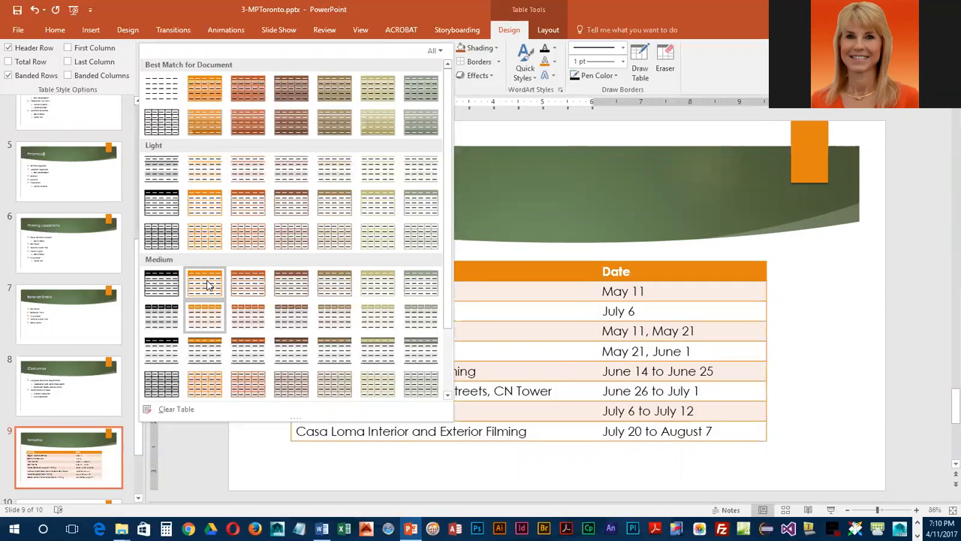
pyautogui.click(204, 284)
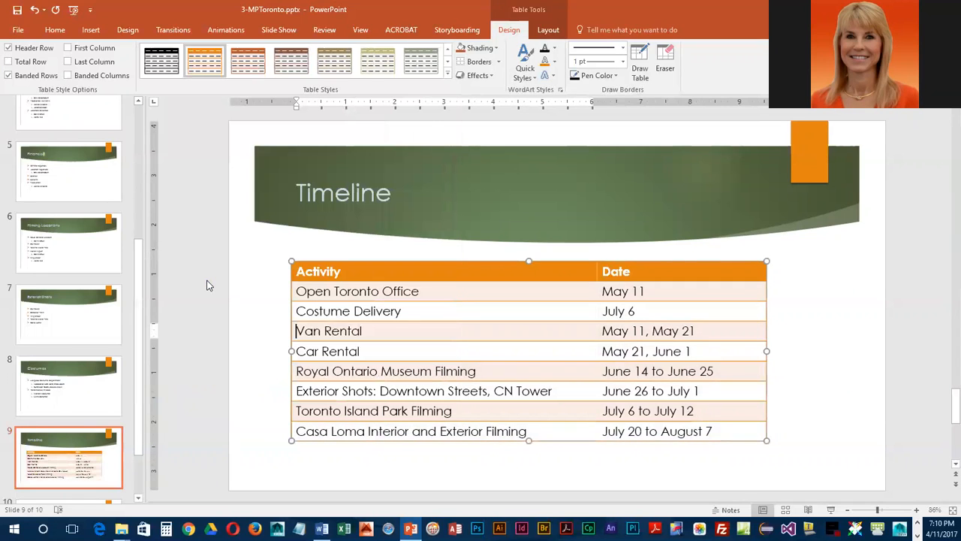
pyautogui.moveTo(492, 125)
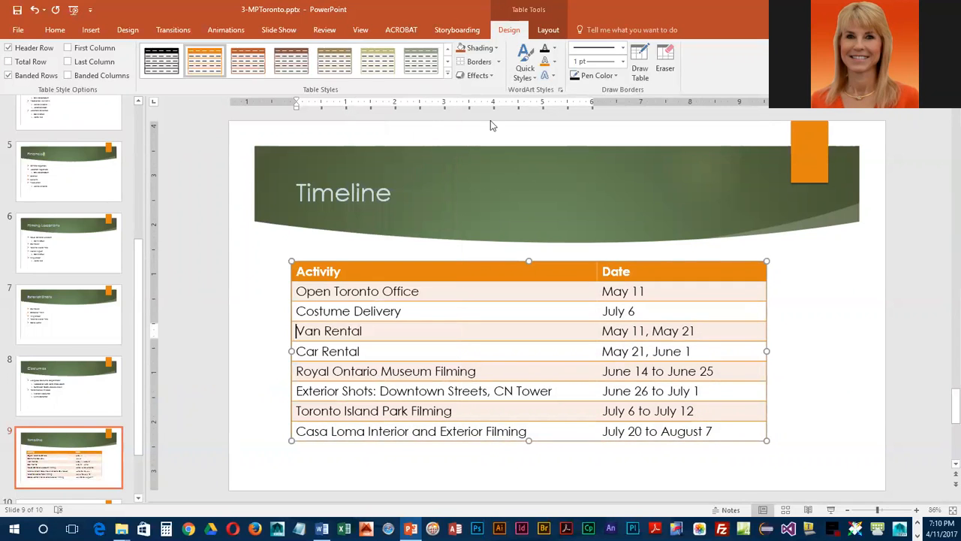
pyautogui.click(549, 30)
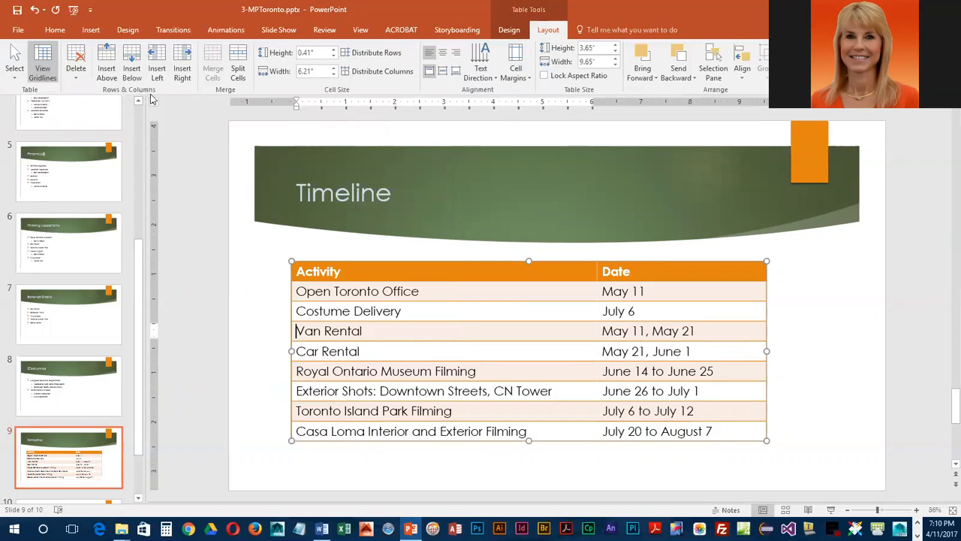
pyautogui.moveTo(182, 64)
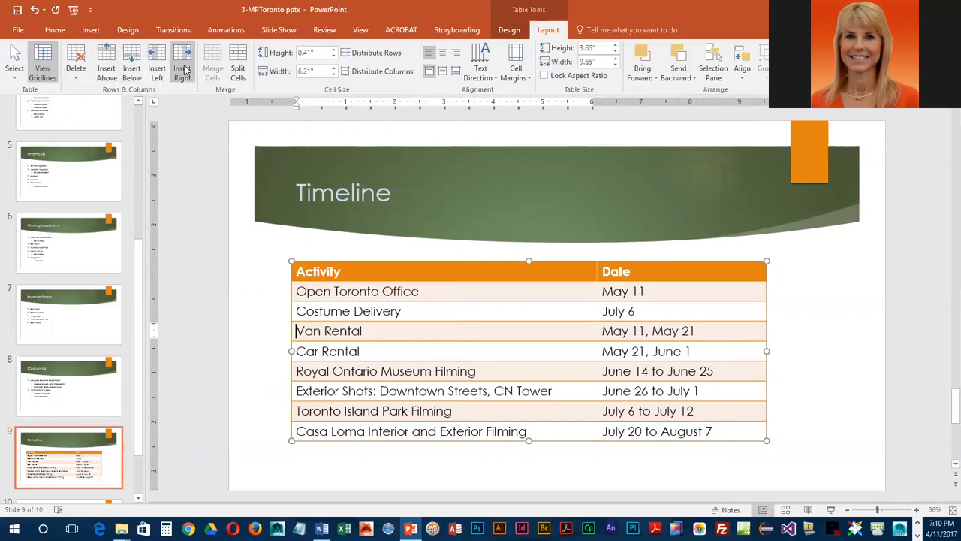
pyautogui.moveTo(182, 61)
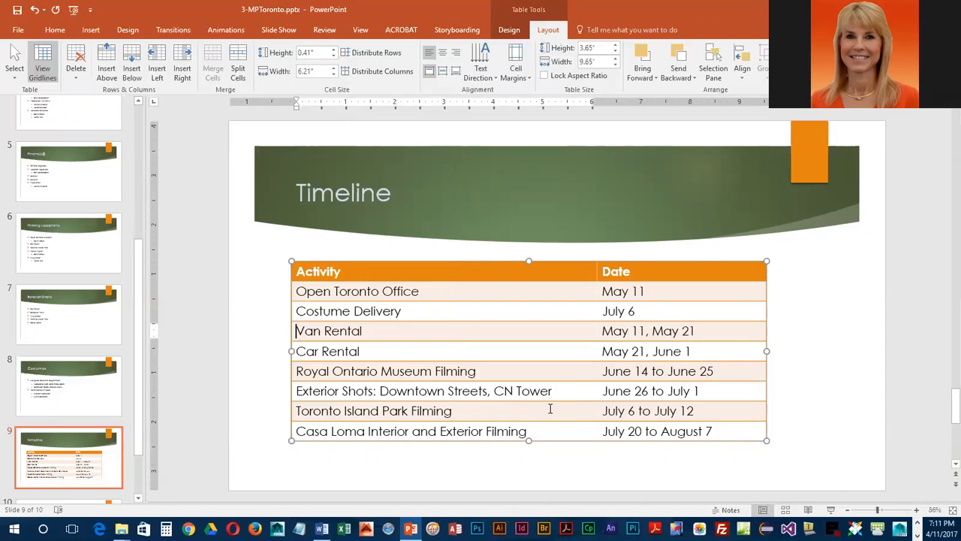
pyautogui.moveTo(283, 270)
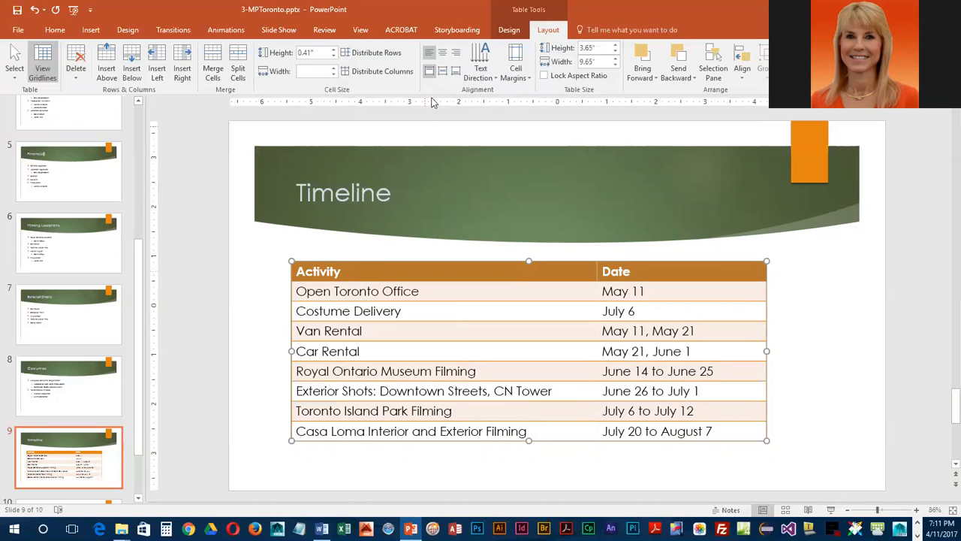
pyautogui.moveTo(442, 51)
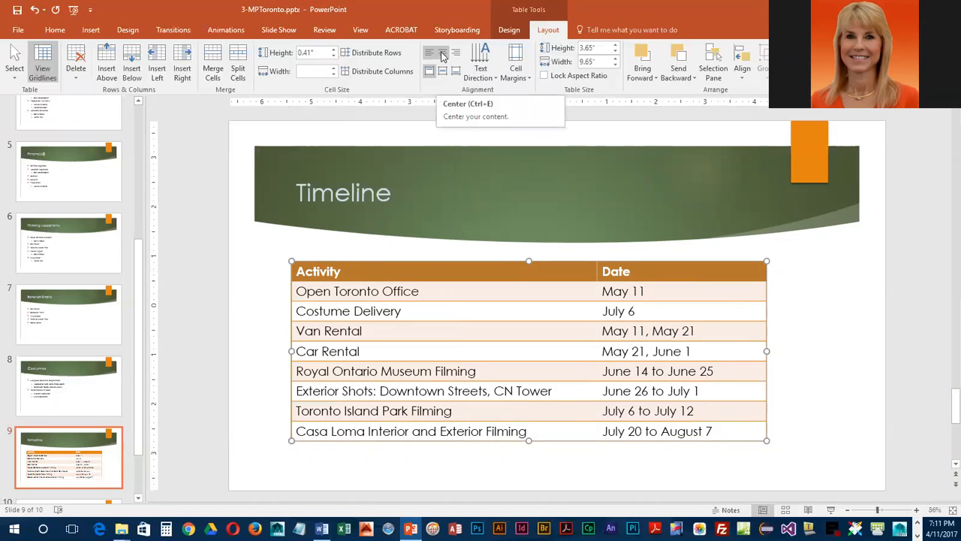
# - Center-align the Activity and Date heading text in the header row
pyautogui.click(442, 52)
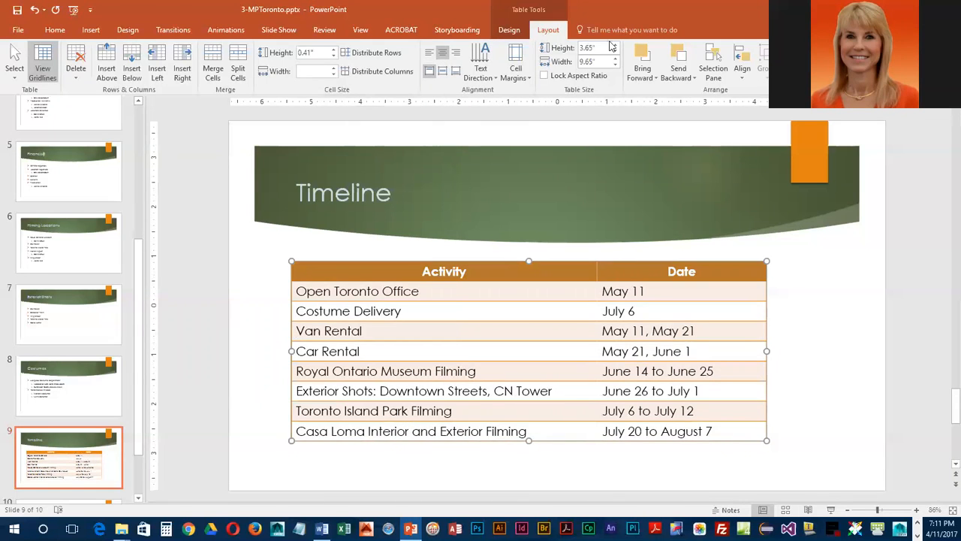
pyautogui.moveTo(593, 47)
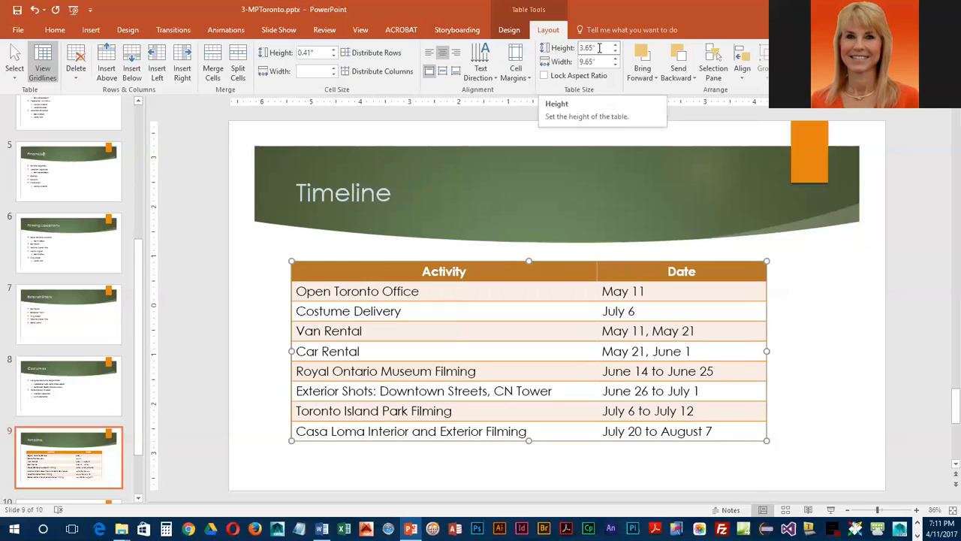
# - Select the Table Size Height value to replace it with 4 inches
pyautogui.tripleClick(589, 47)
pyautogui.write('4')
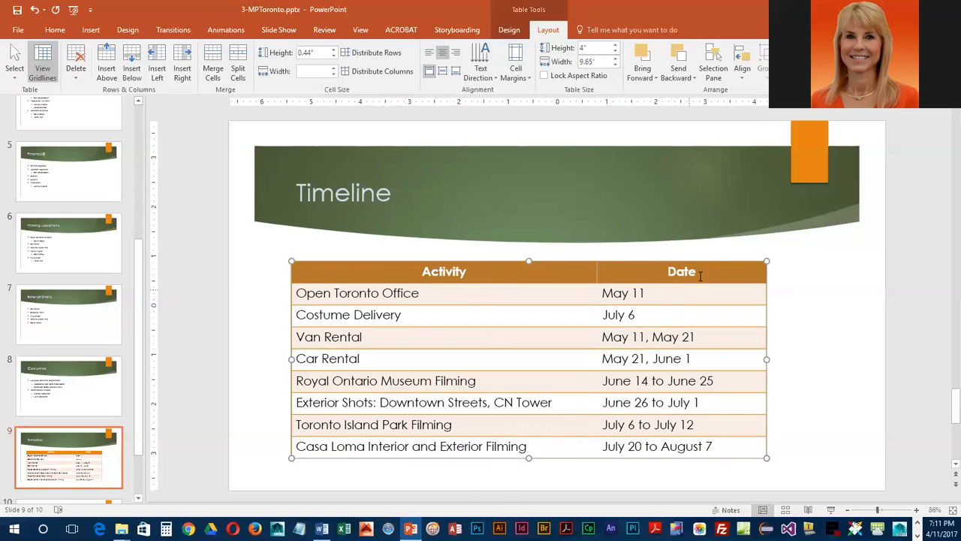
pyautogui.moveTo(742, 60)
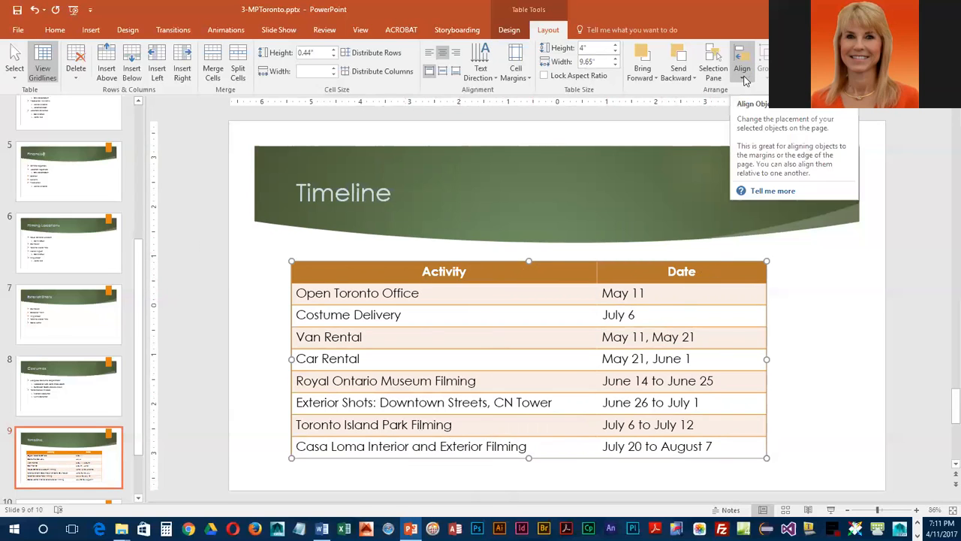
# - Distribute the table horizontally across the slide using Align
pyautogui.click(742, 60)
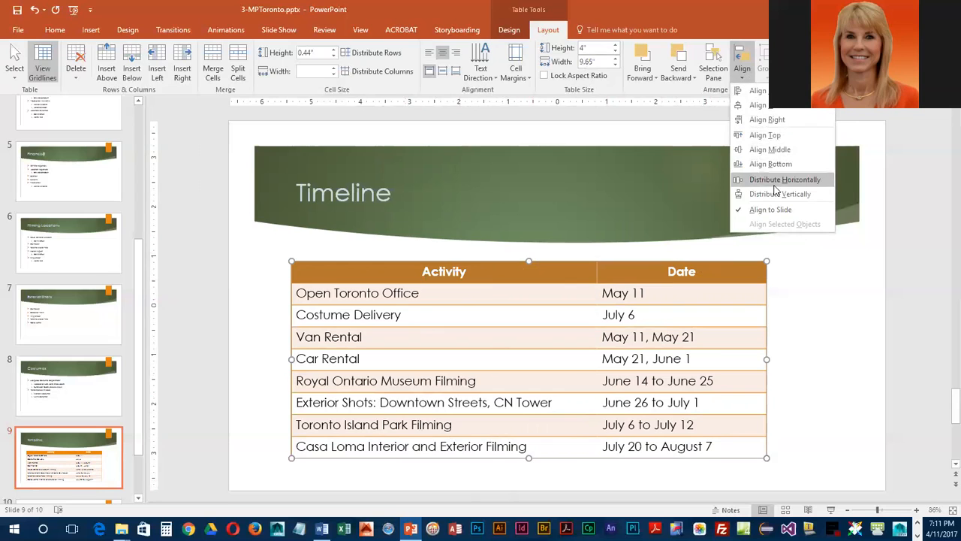
pyautogui.moveTo(784, 178)
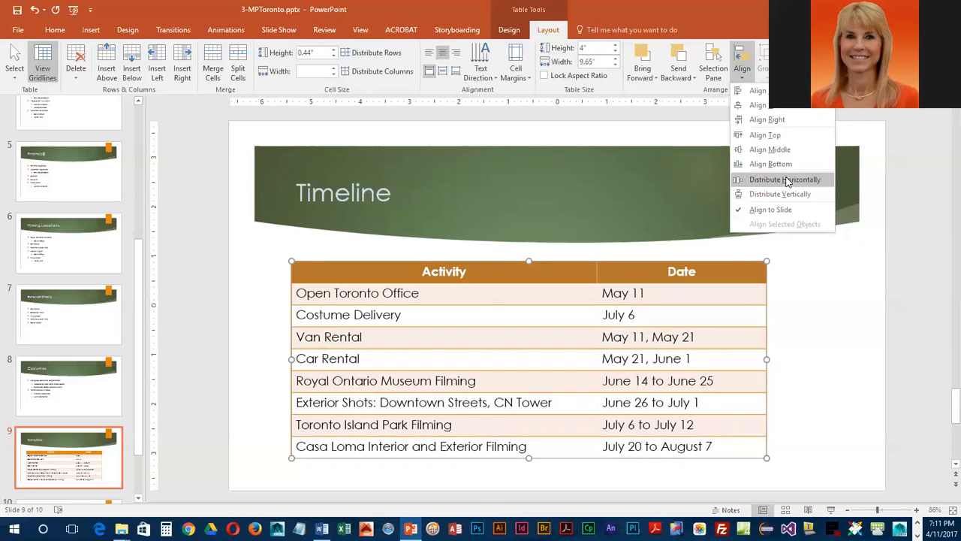
pyautogui.click(785, 178)
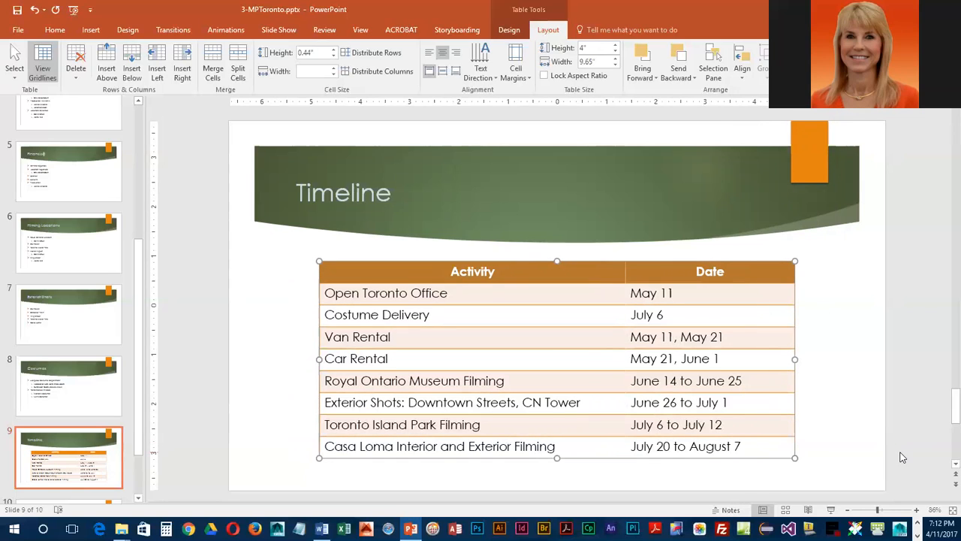
pyautogui.moveTo(292, 390)
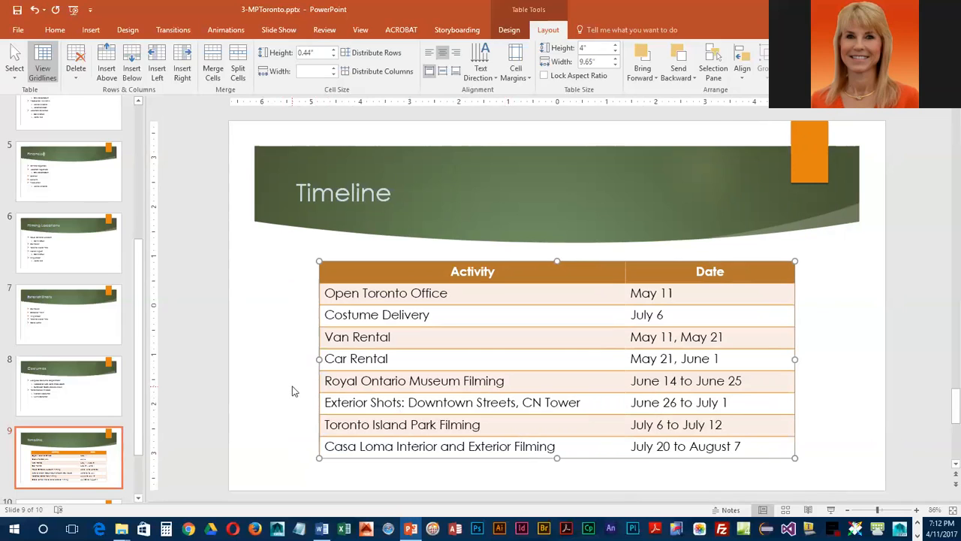
pyautogui.moveTo(904, 358)
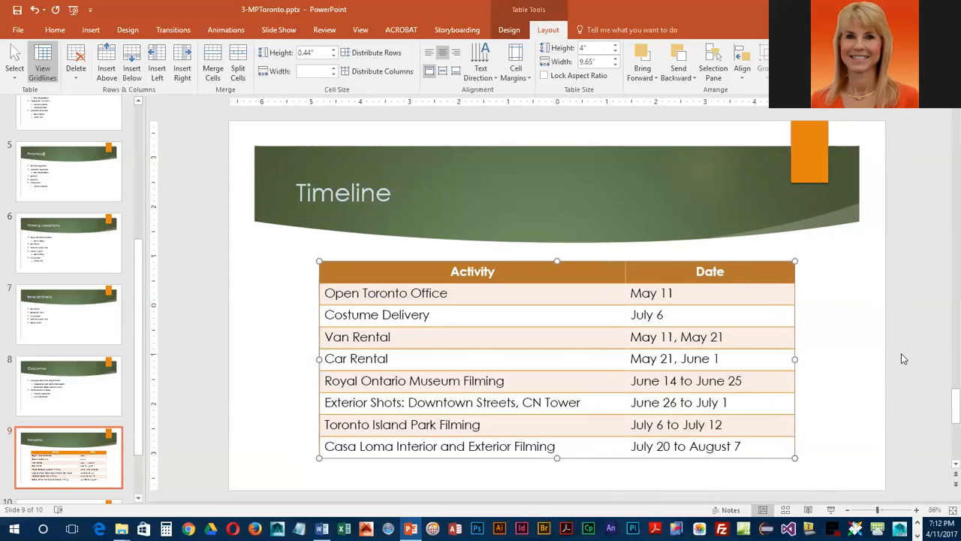
pyautogui.moveTo(666, 343)
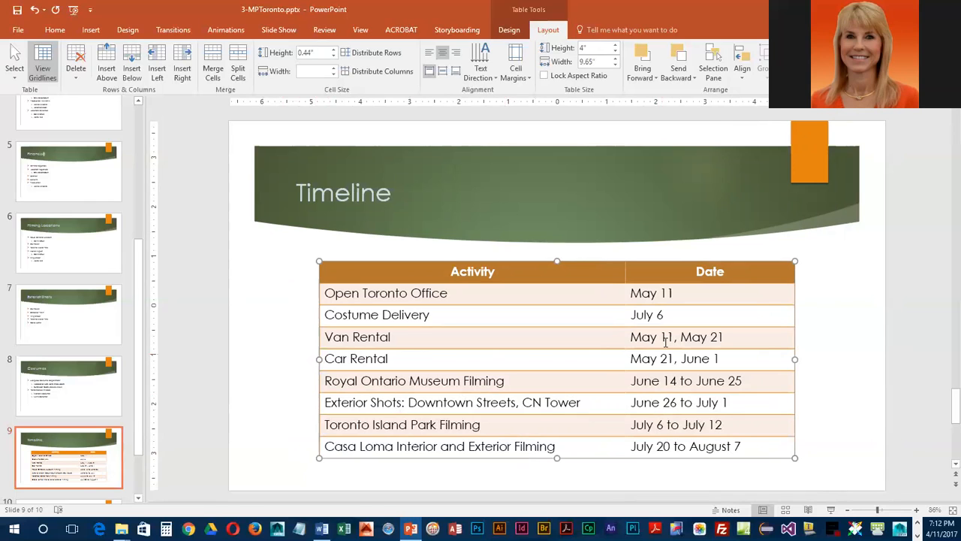